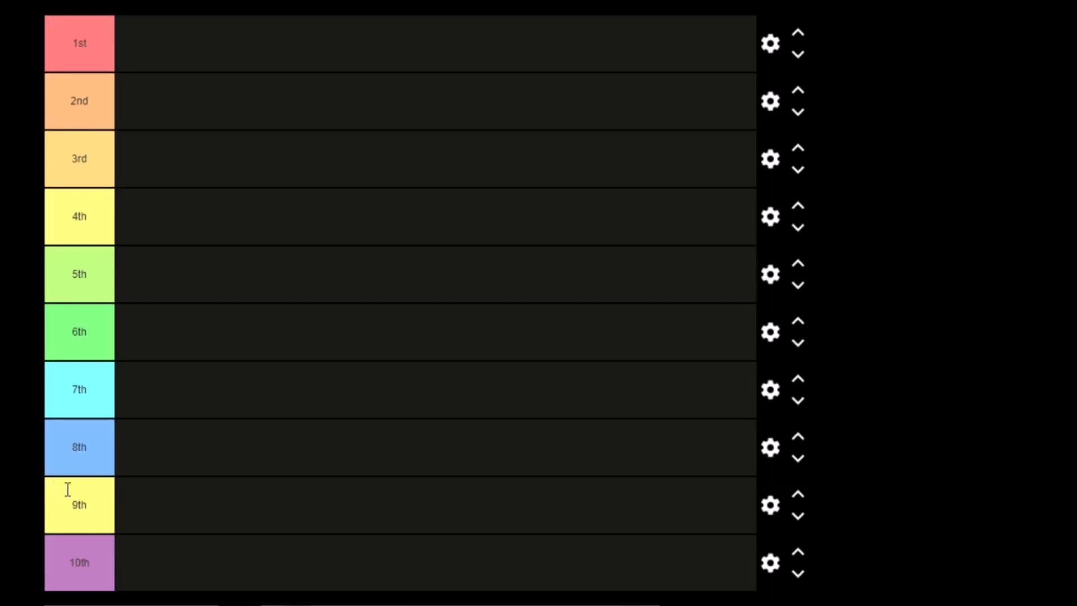
mouse_move(98, 537)
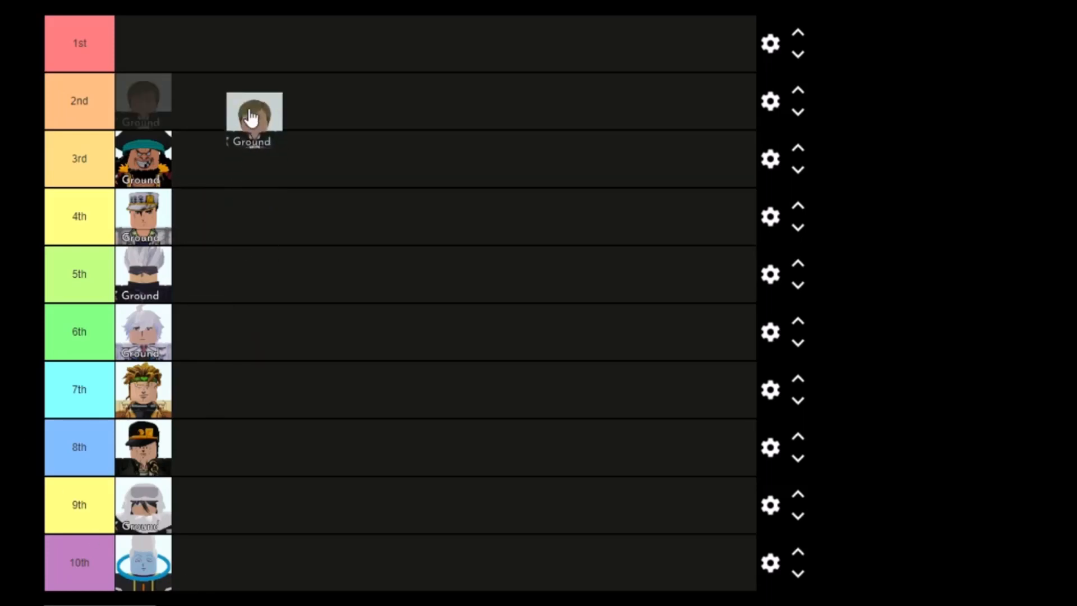
Drag the brown-haired character icon from the pool into the 2nd tier row
drag(254, 113, 143, 101)
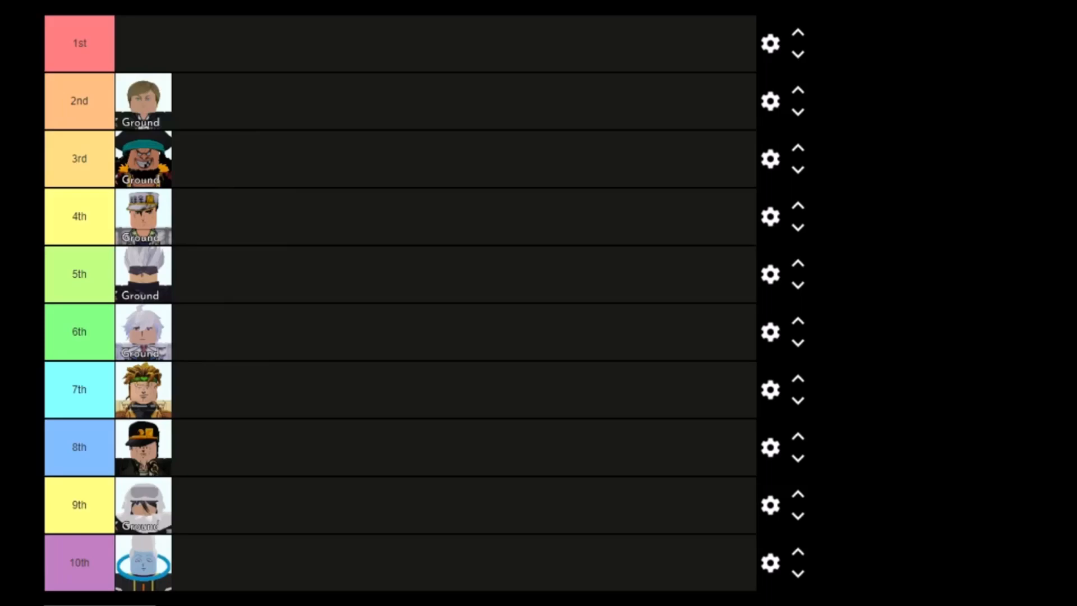